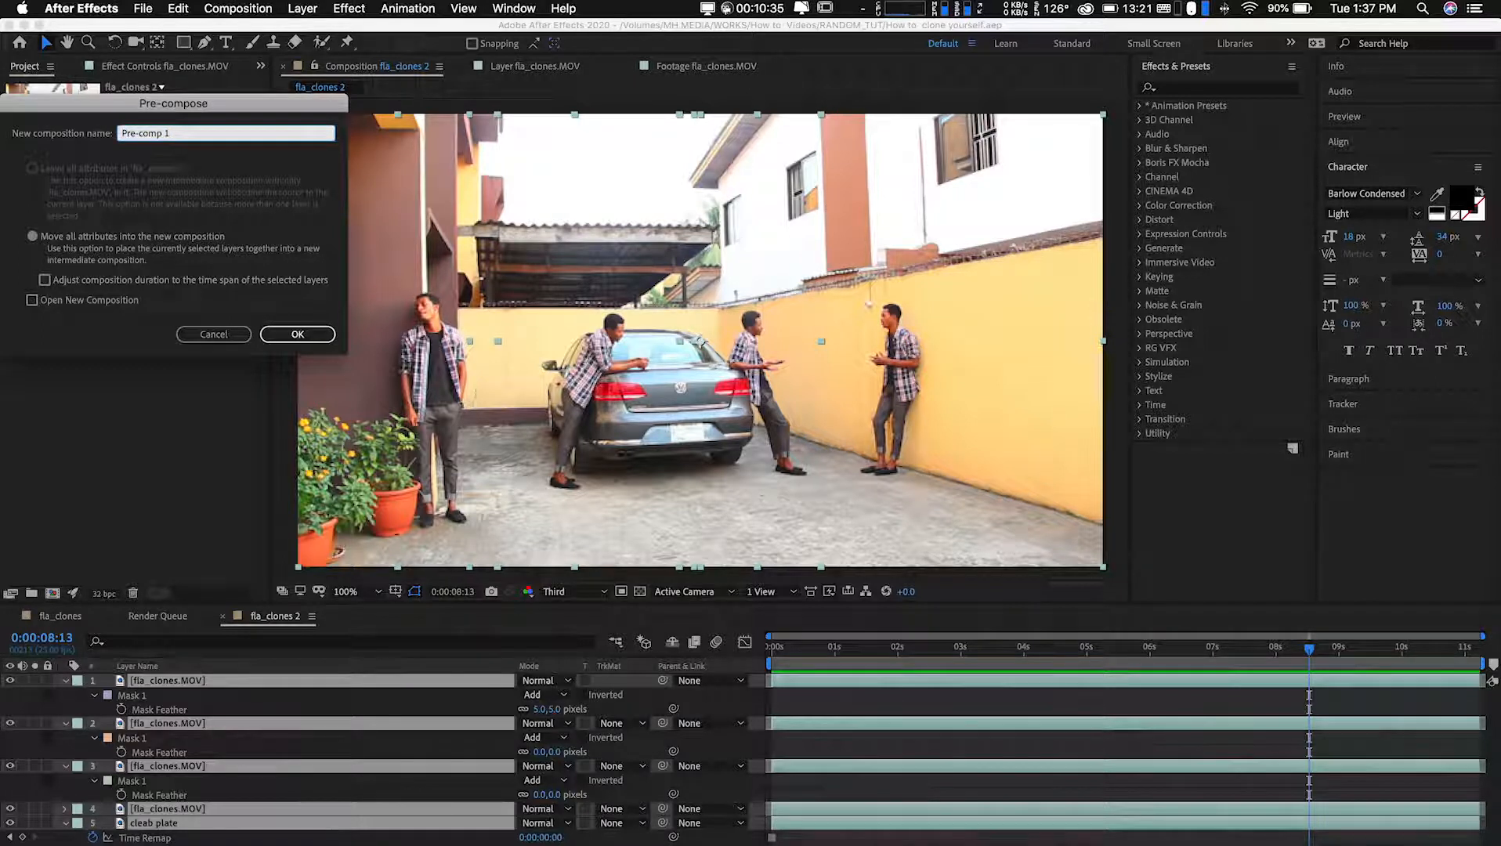
Pre-compose the clone layers as Fla_Pre-comp 1 with Move all attributes kept on.
text(Fla_)
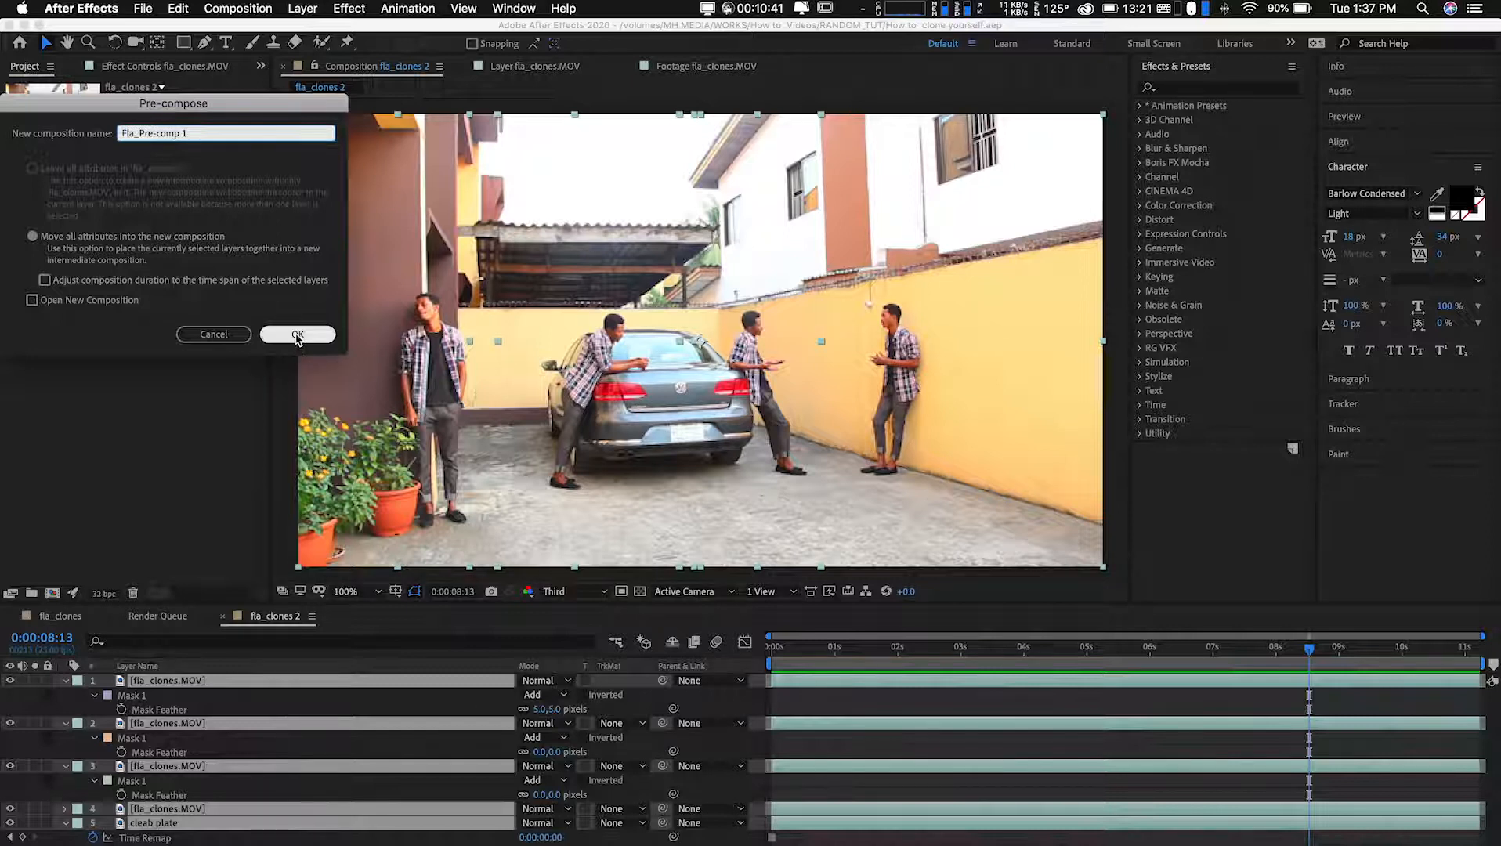
click(298, 334)
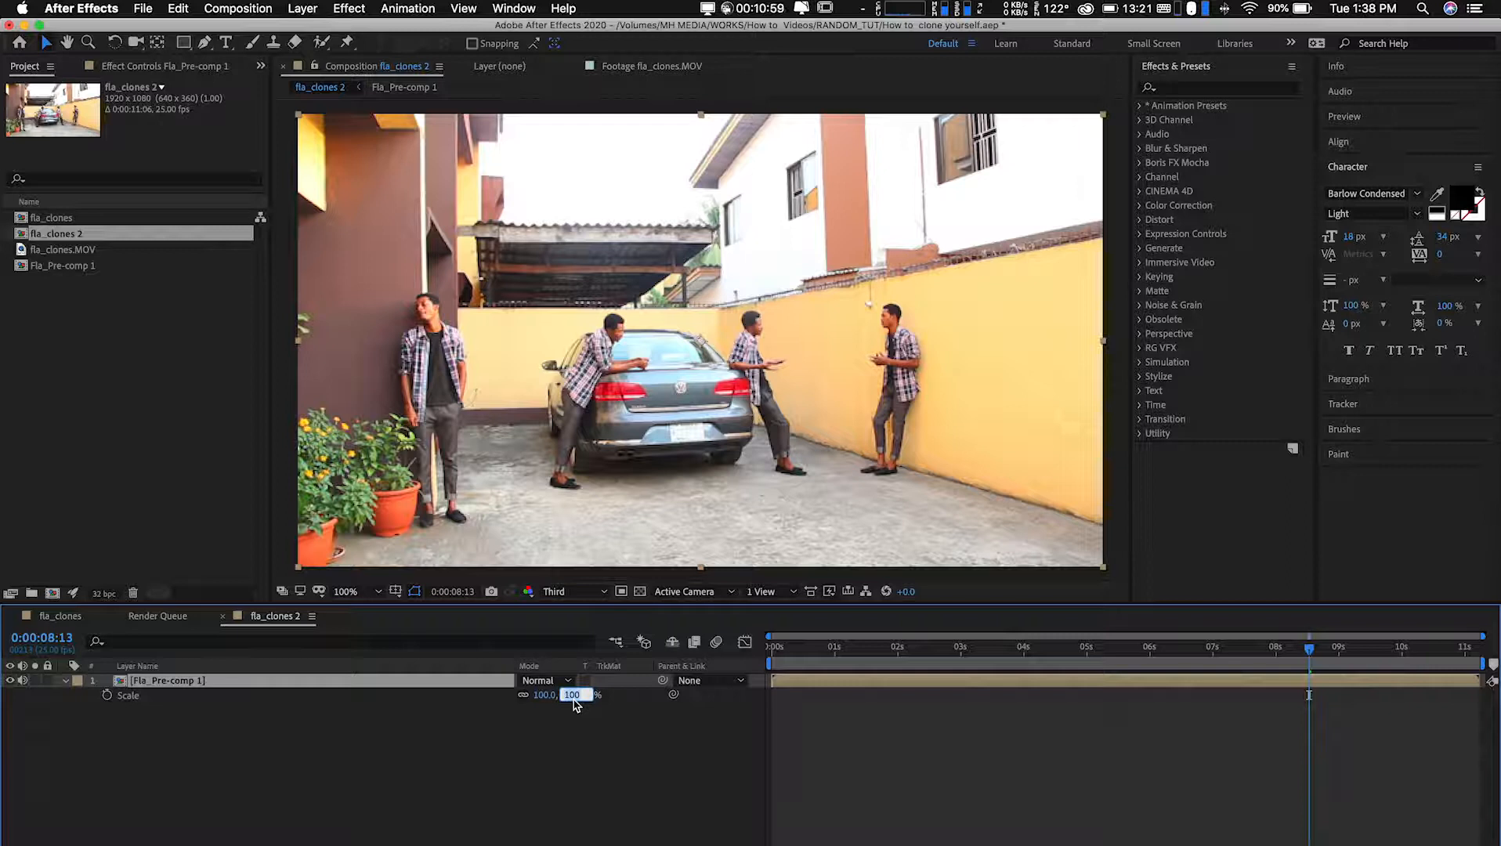
Scale the Fla_Pre-comp 1 layer up to 110% to cover the frame edges.
drag(571, 694, 588, 694)
text(110)
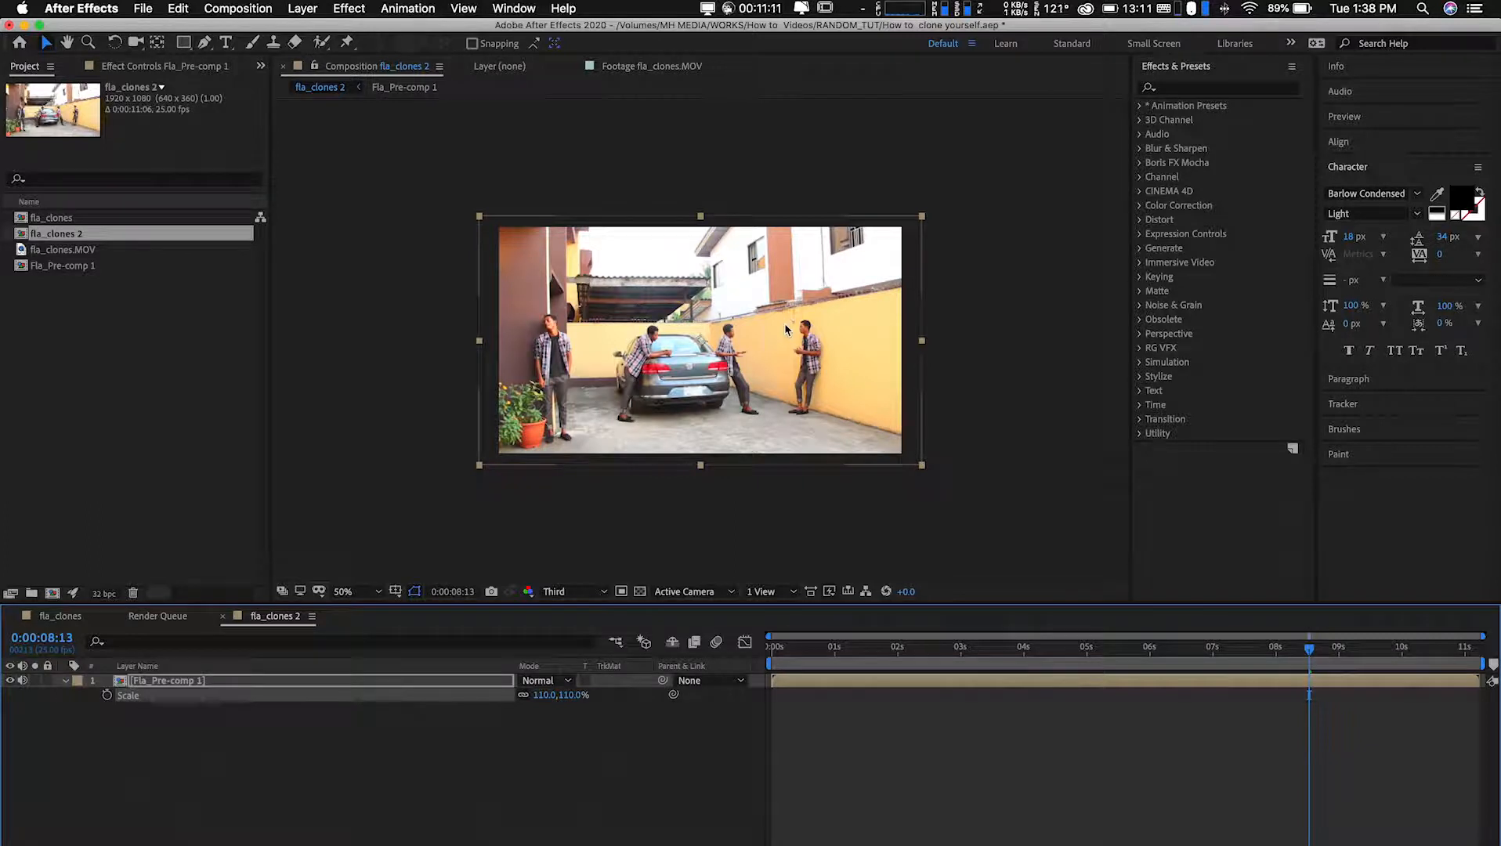
mouse_move(182, 725)
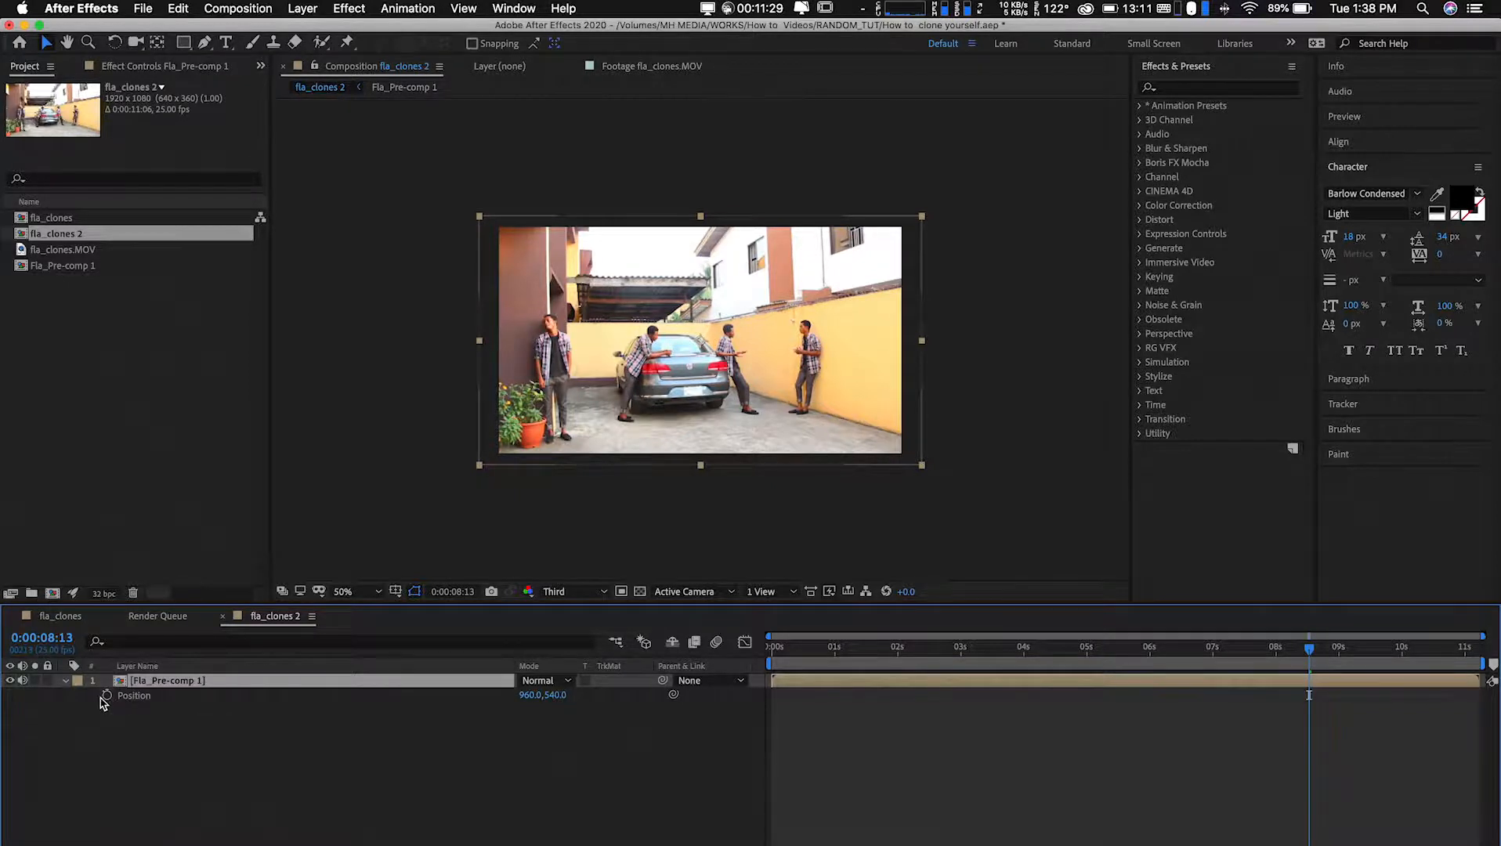
Add a wiggle(.25) expression on the pre-comp's Position for camera shake.
click(107, 696)
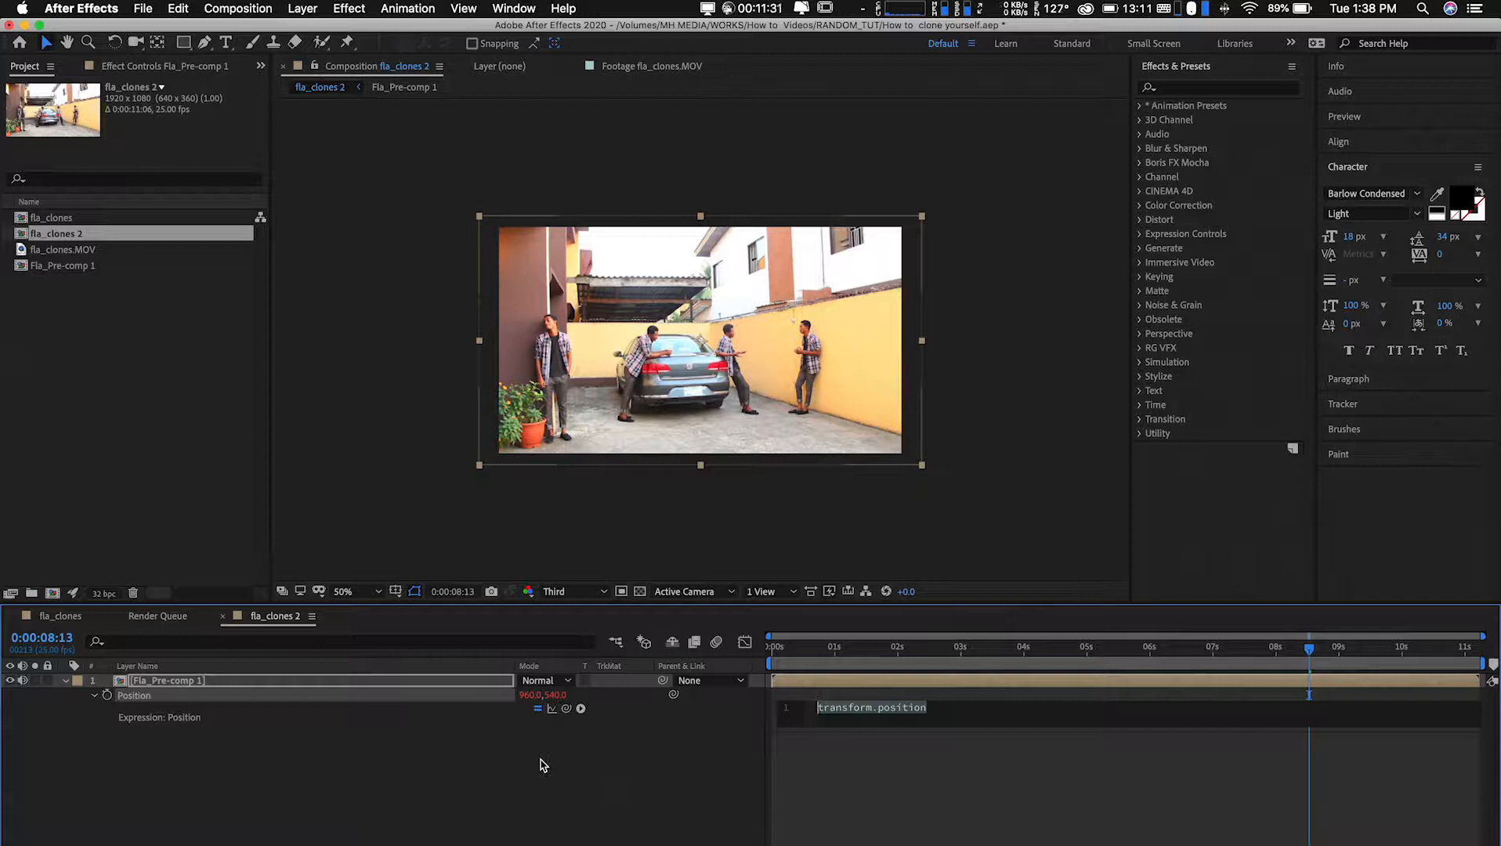
text(wiggle()
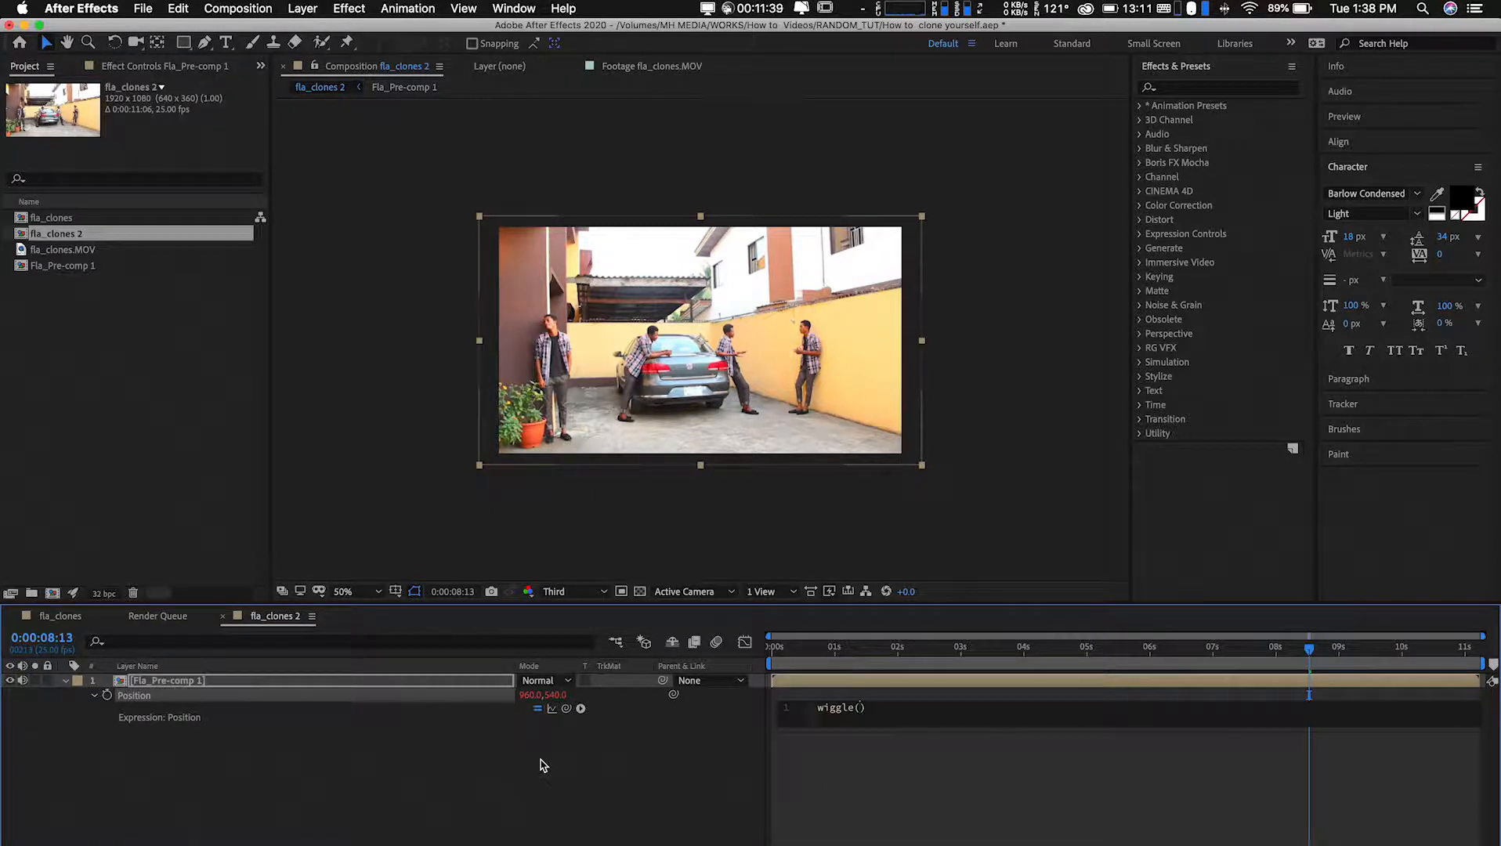
text(.2,)
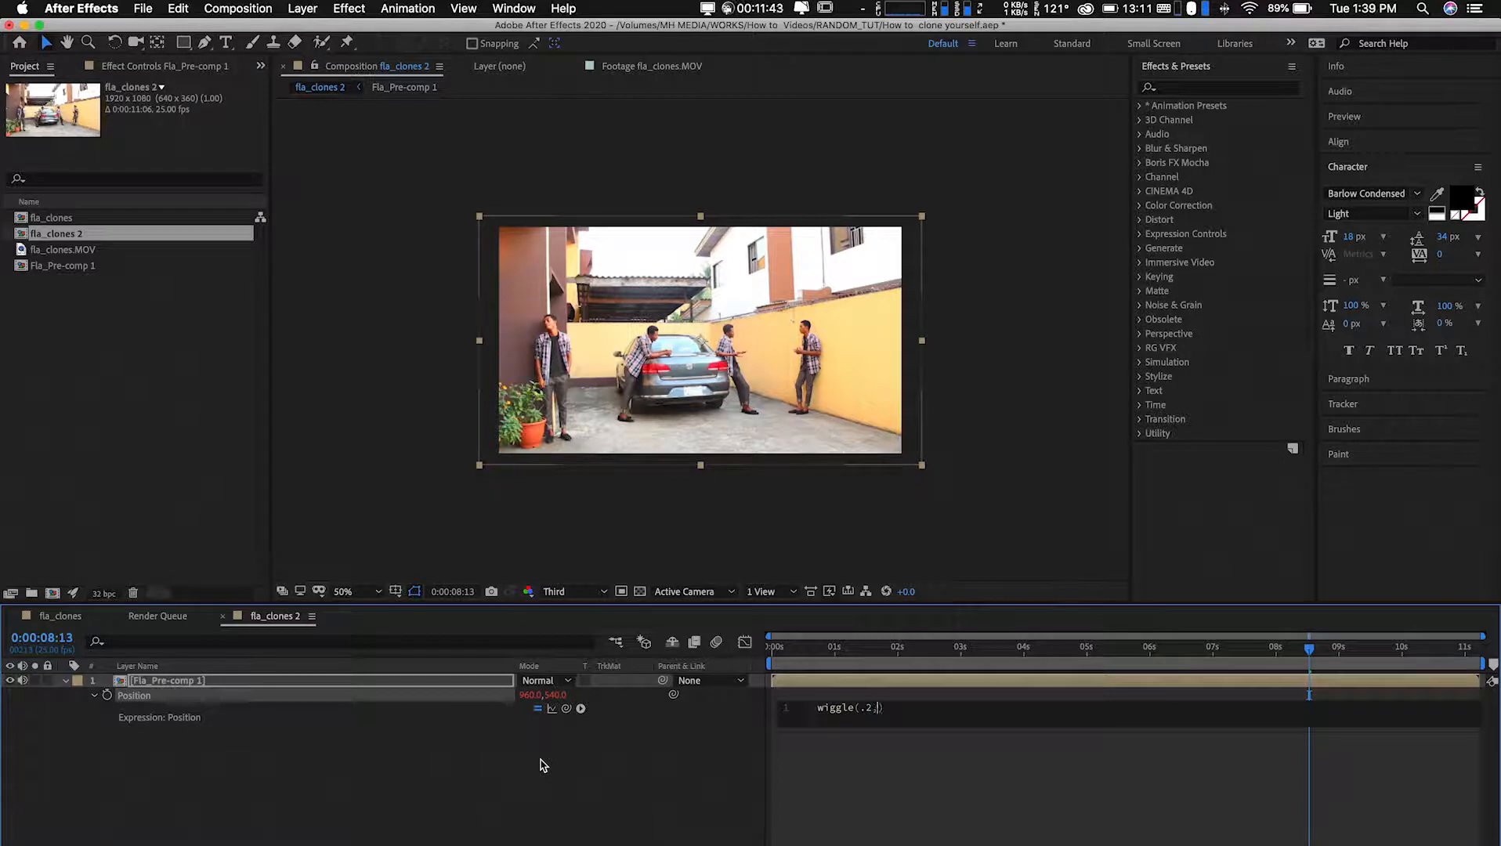
text(5)
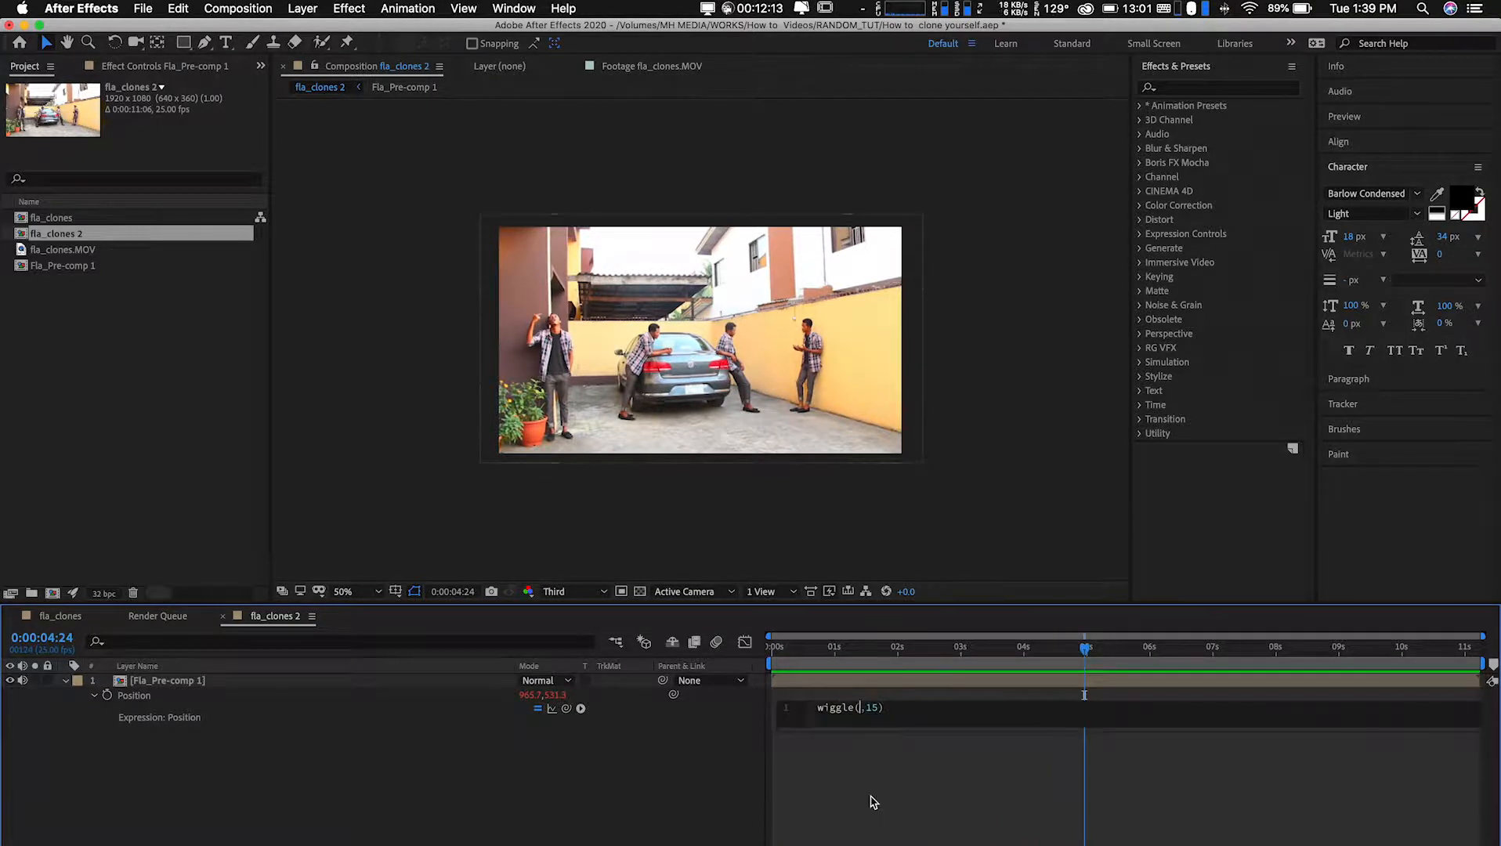
Revise the Position wiggle arguments through smaller values, ending at wiggle(1,5).
text(2)
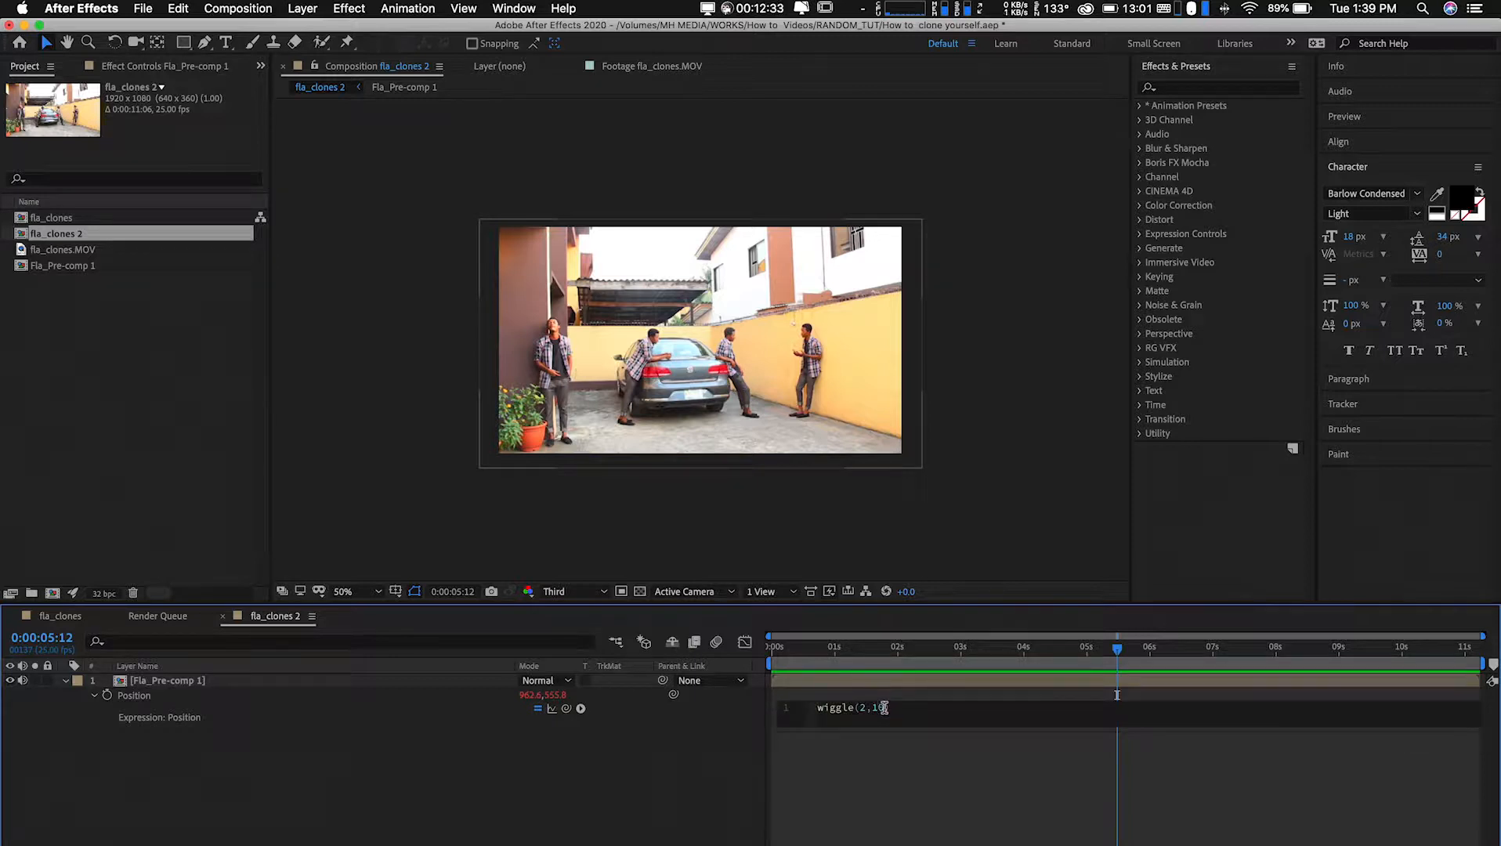
click(772, 647)
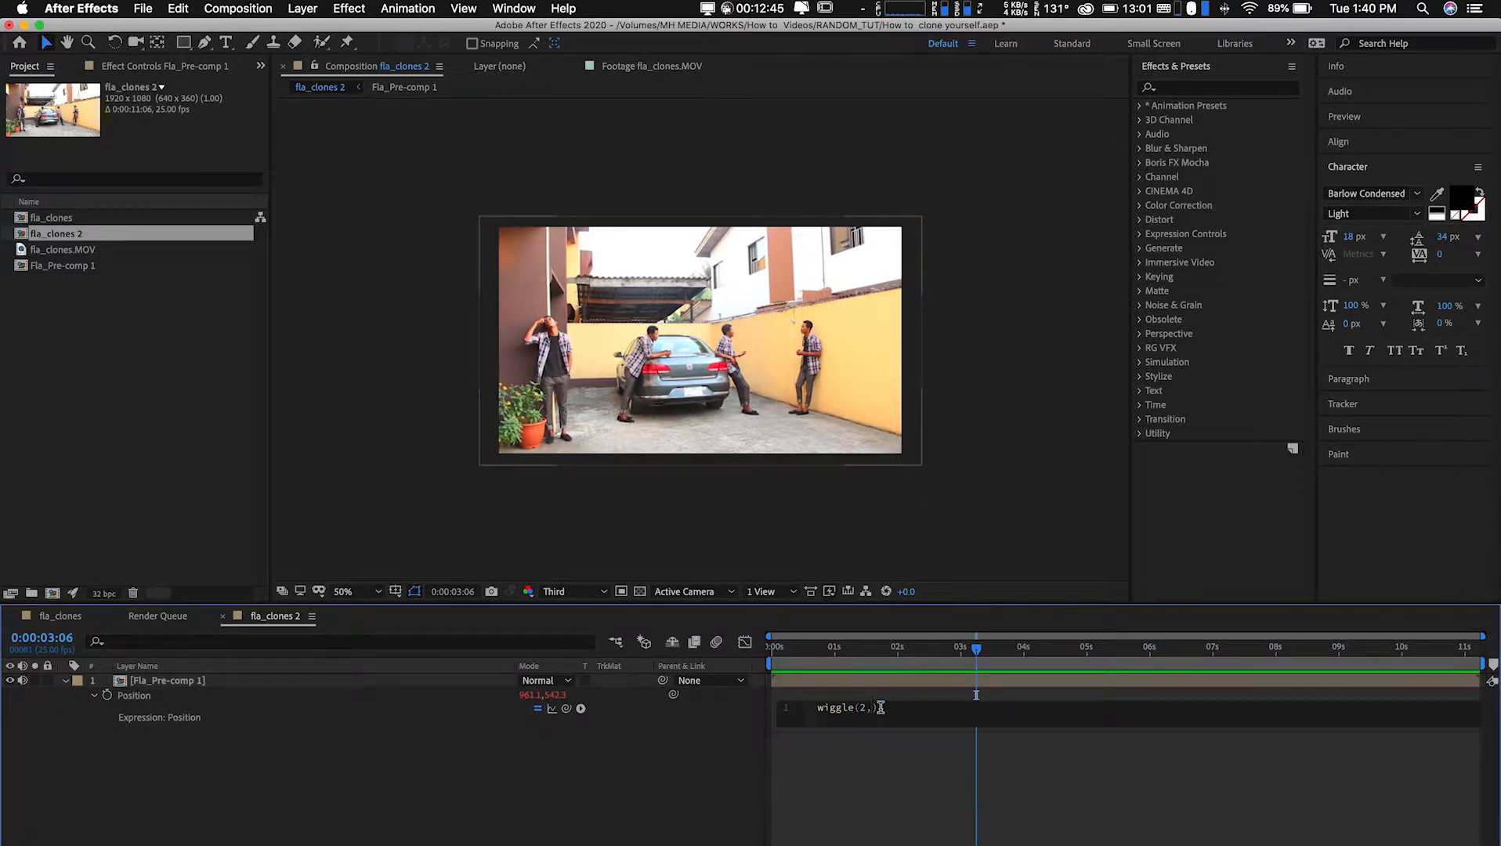
text(5)
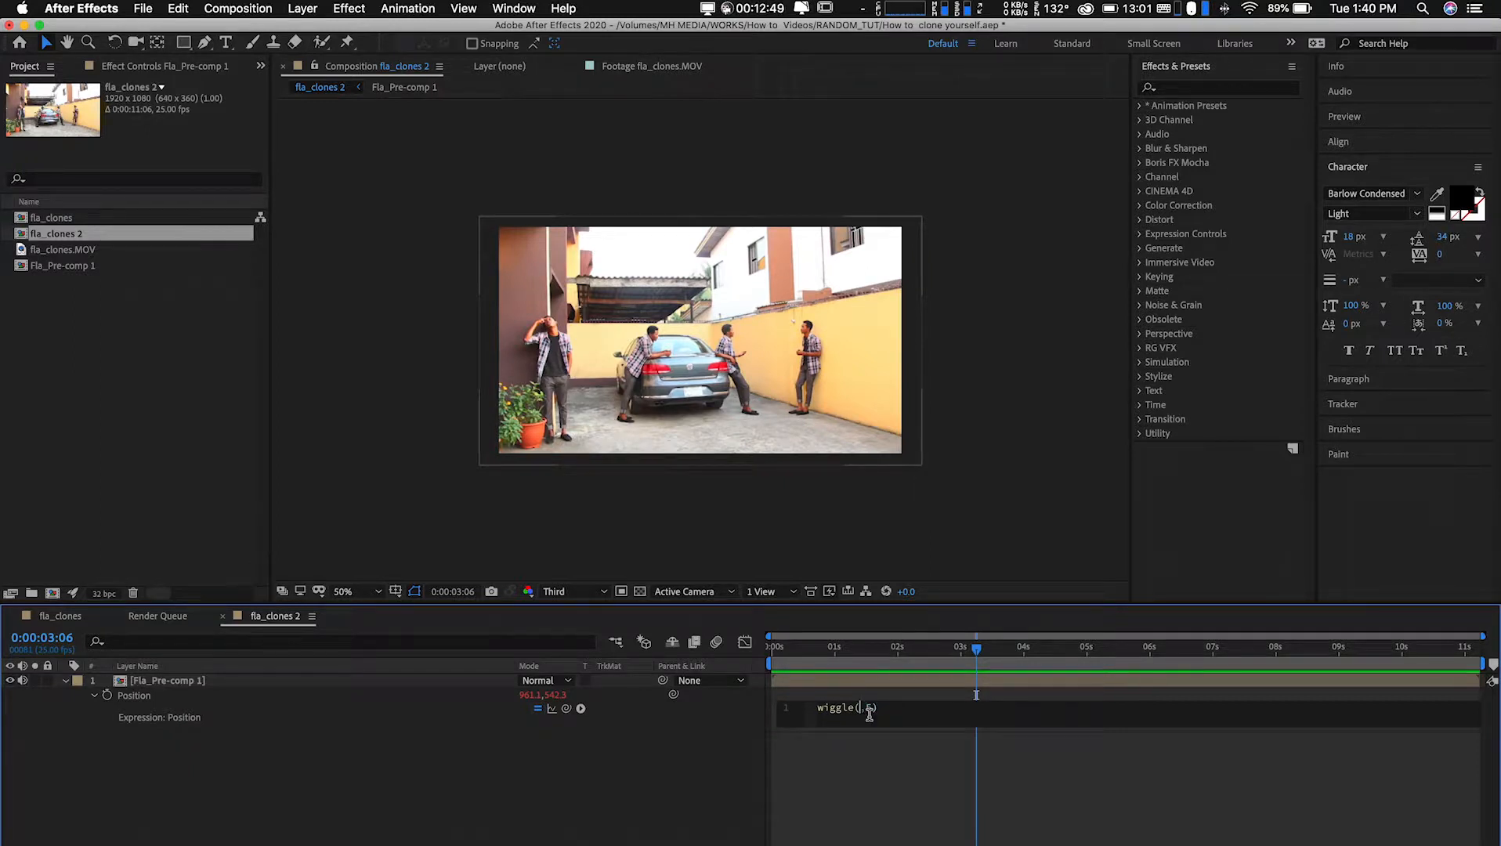
text(1,5)
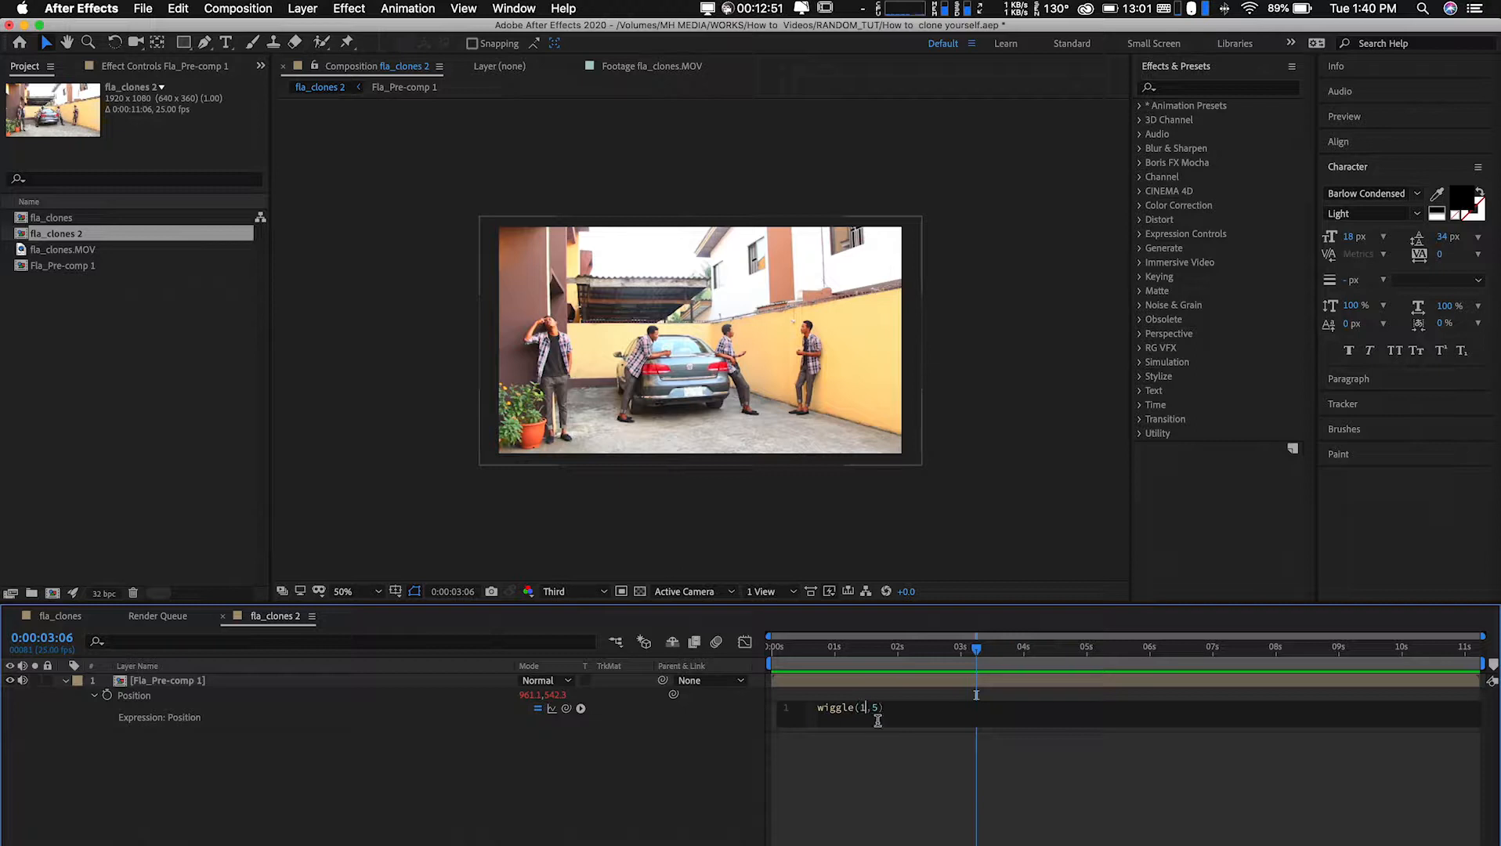